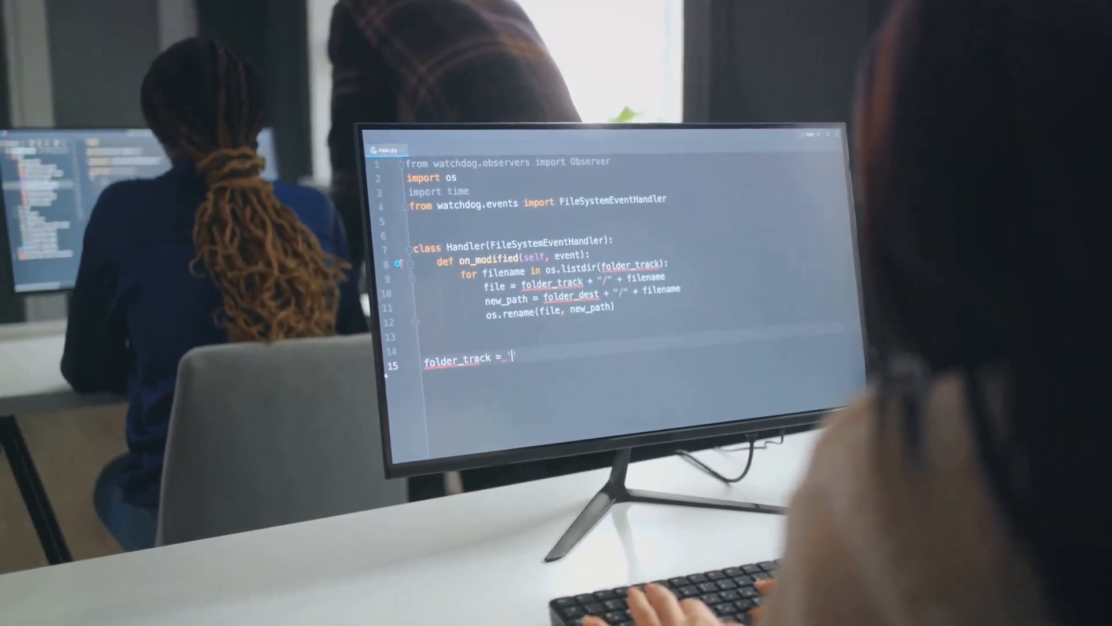
Step: Begin the bug description text in the Description editor
text(/Users)
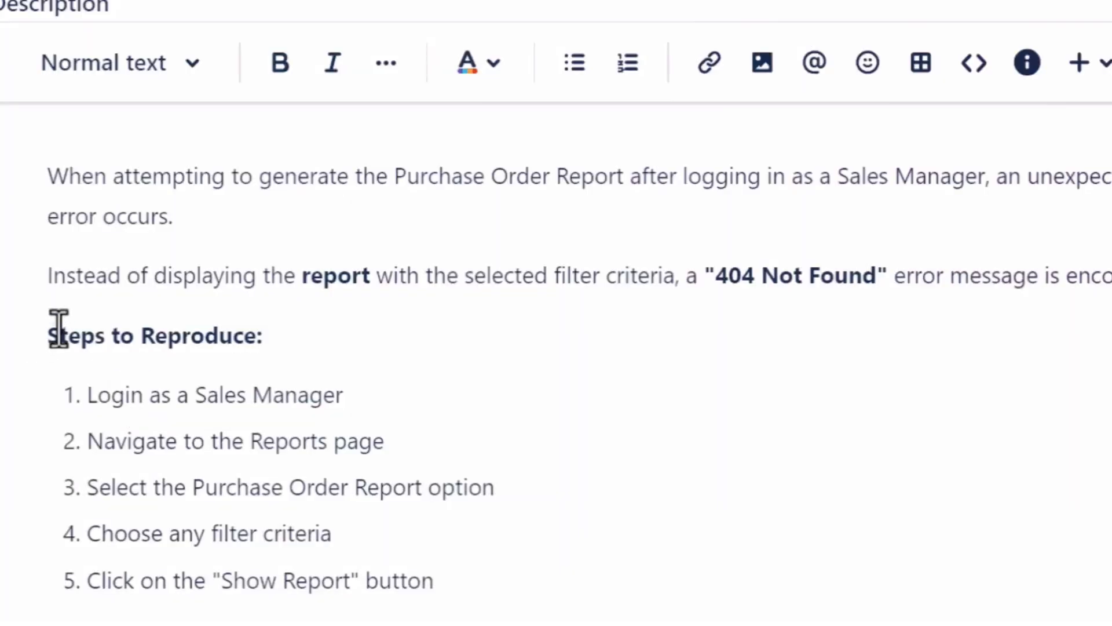
Step: Remove the later list steps and add 'Navigate to the Reports page' after Login as a Sales Manager
drag(87, 395, 361, 488)
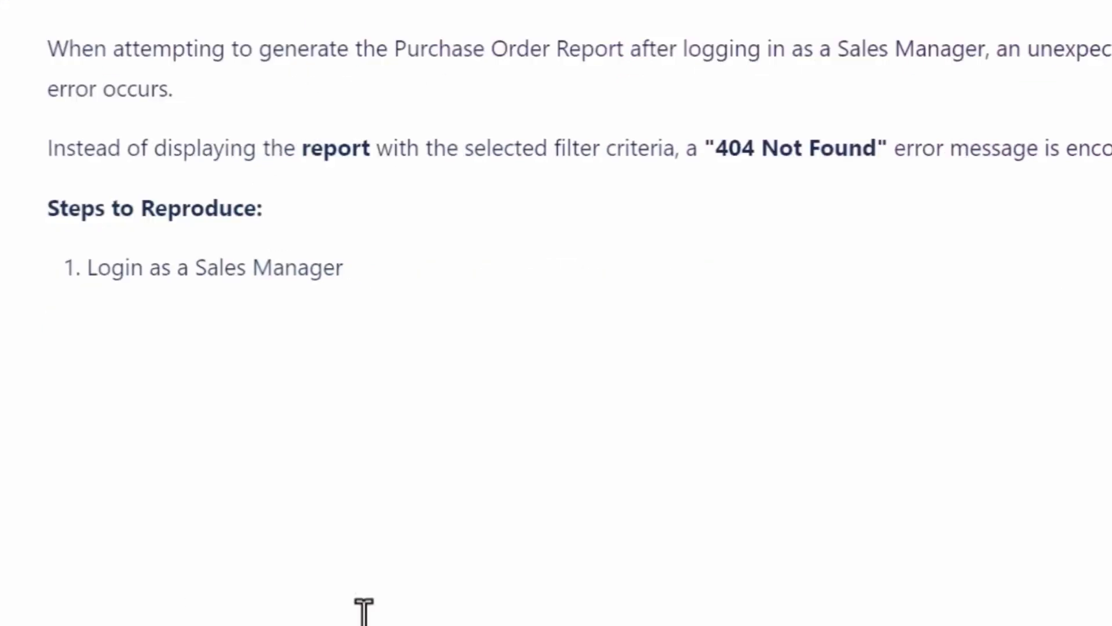
text(Navigate to the Reports page)
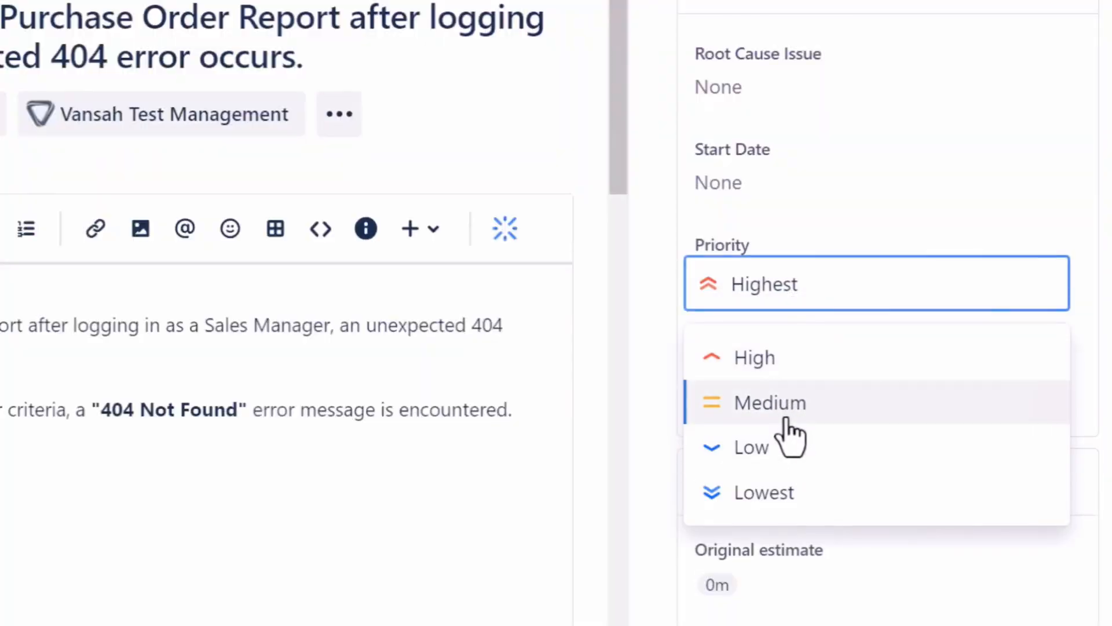
Step: Set the issue's Priority to Medium in the details panel
click(769, 402)
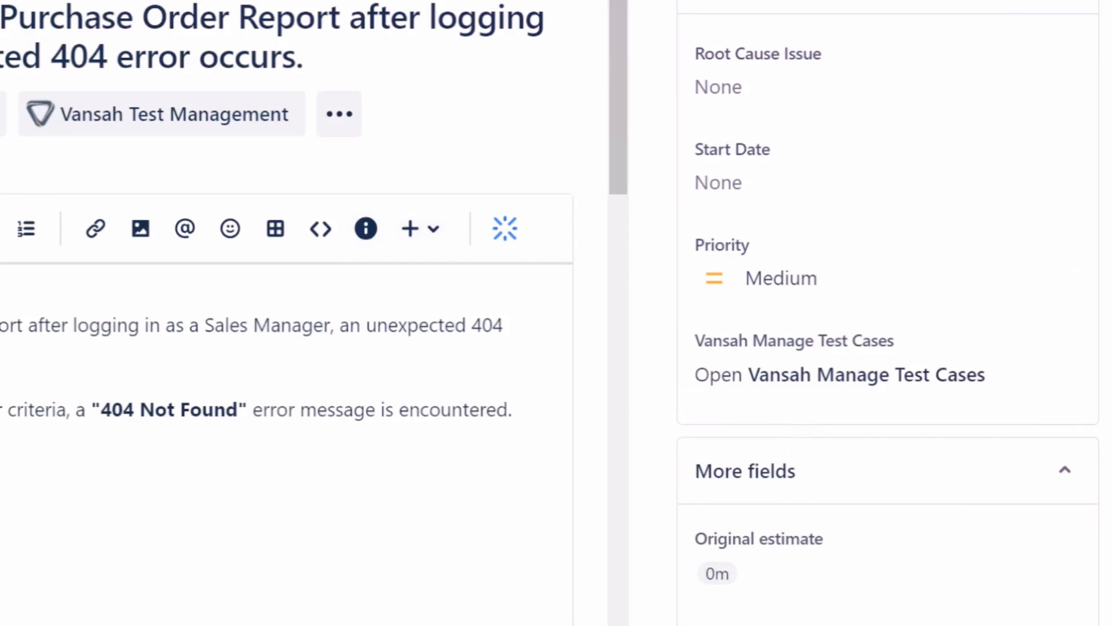